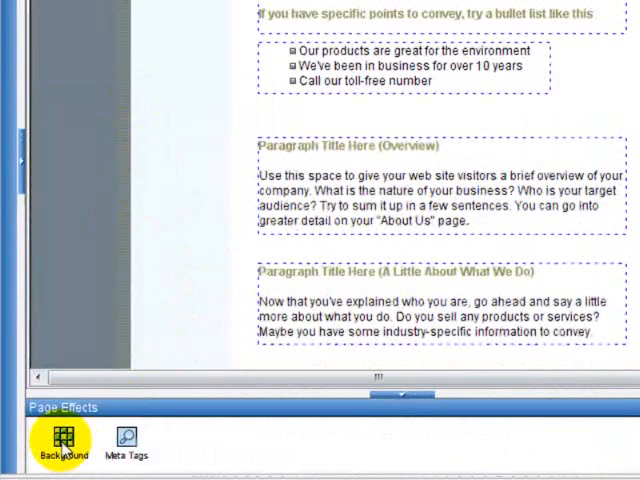
# Clear the Image field in Change Background so the home page has no background image
pyautogui.rightClick(240, 196)
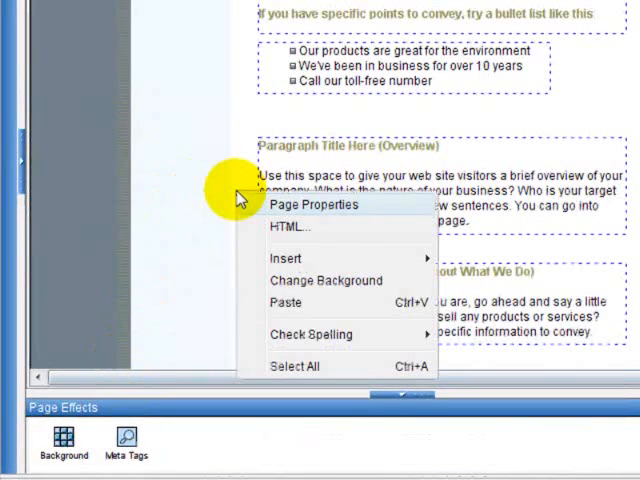
pyautogui.moveTo(314, 280)
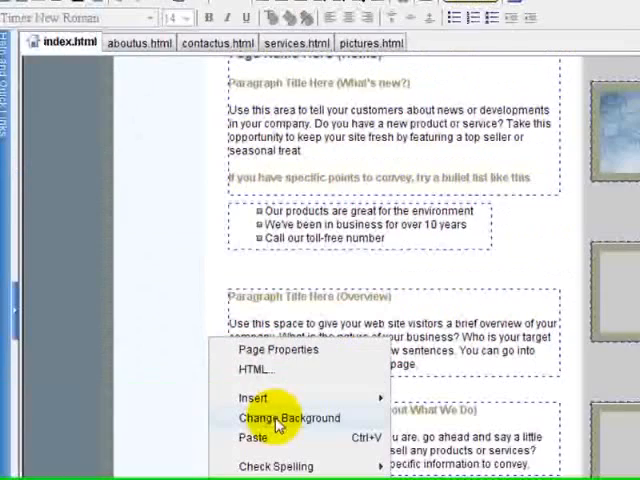
pyautogui.click(286, 416)
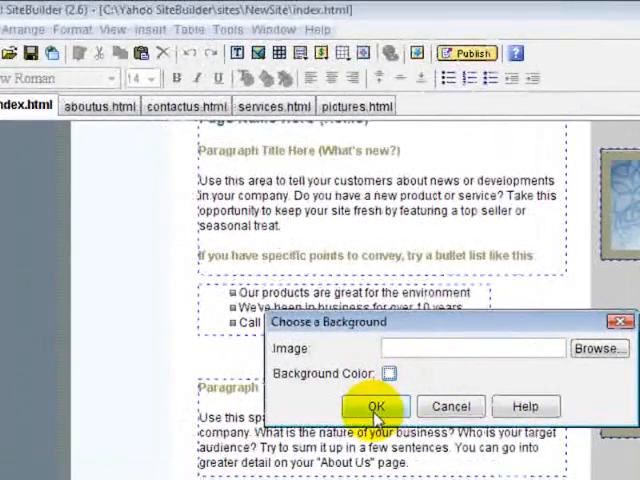
pyautogui.click(374, 406)
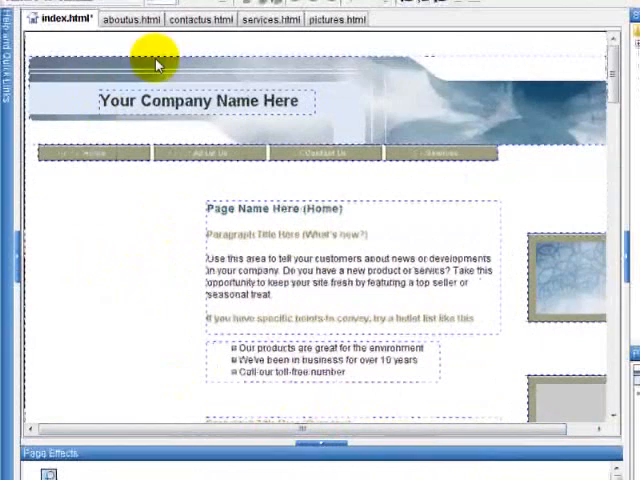
pyautogui.moveTo(464, 152)
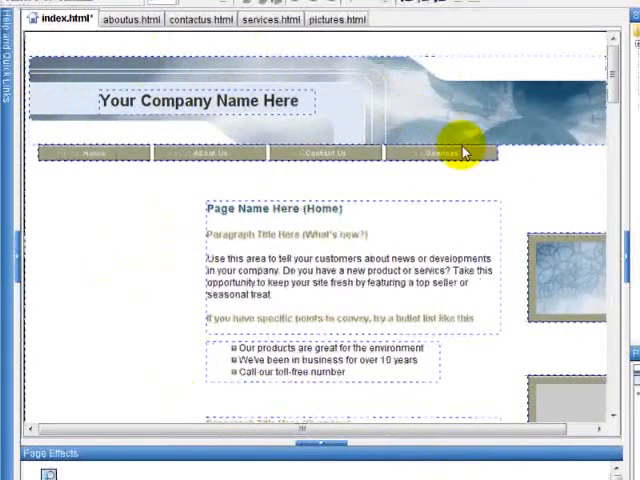
# Set the page background colour to white (#FFFFFF) via the Background Color swatch
pyautogui.scroll(-3)
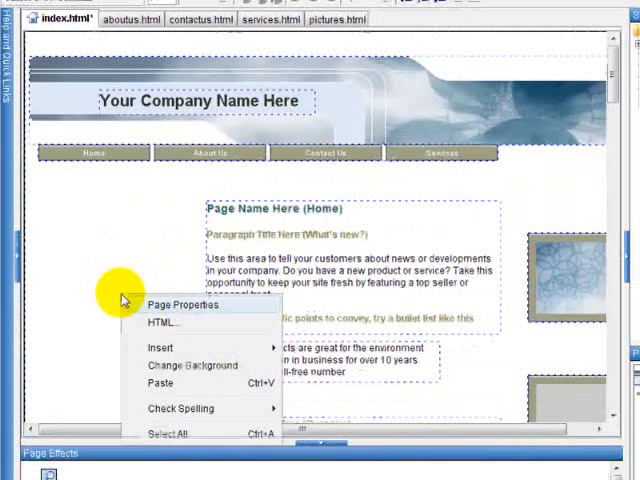
pyautogui.click(188, 366)
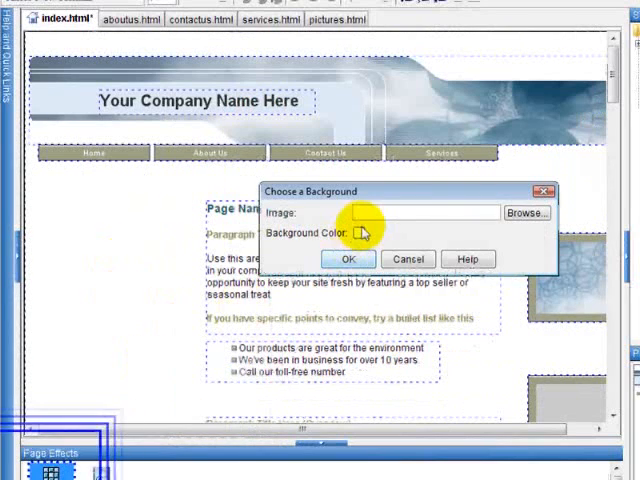
pyautogui.click(360, 234)
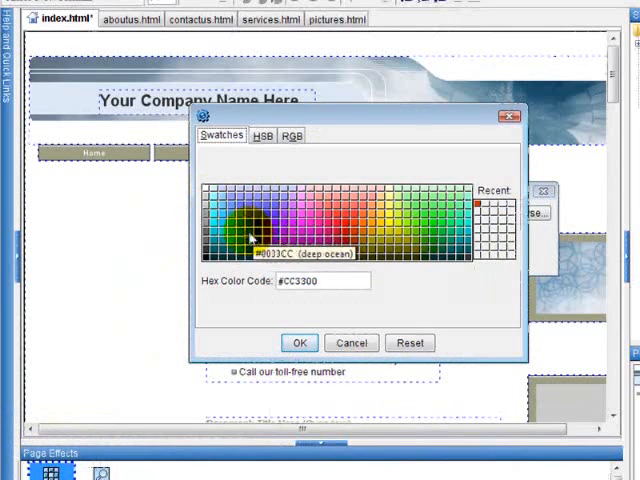
pyautogui.click(300, 344)
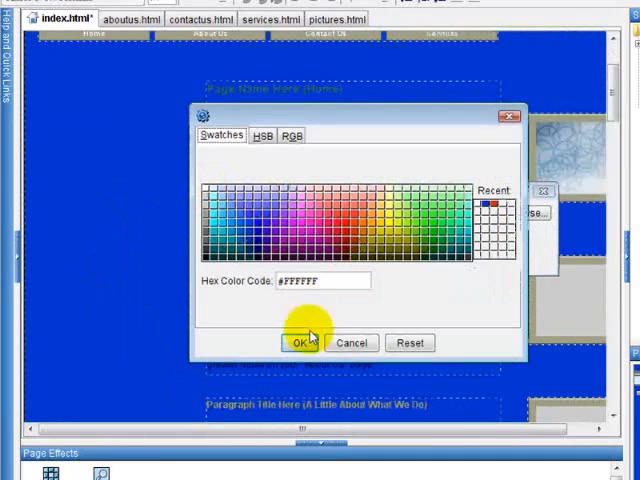
pyautogui.click(300, 342)
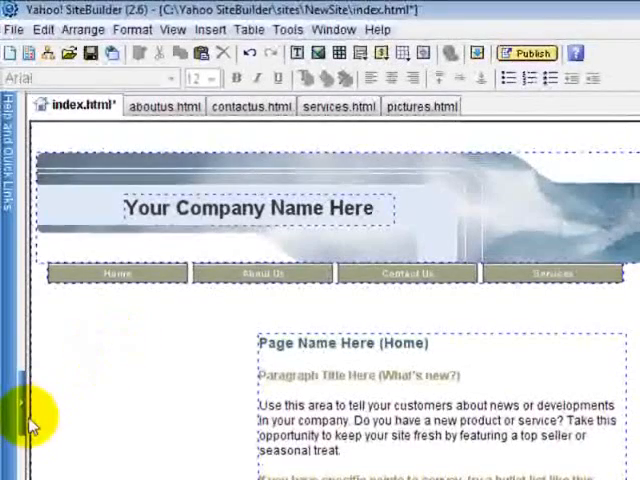
pyautogui.moveTo(156, 364)
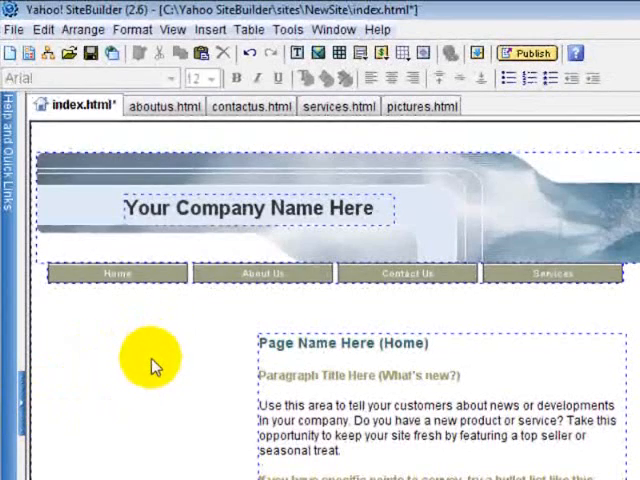
# In Page Properties' Layout settings, tick Centered for the home page
pyautogui.rightClick(150, 360)
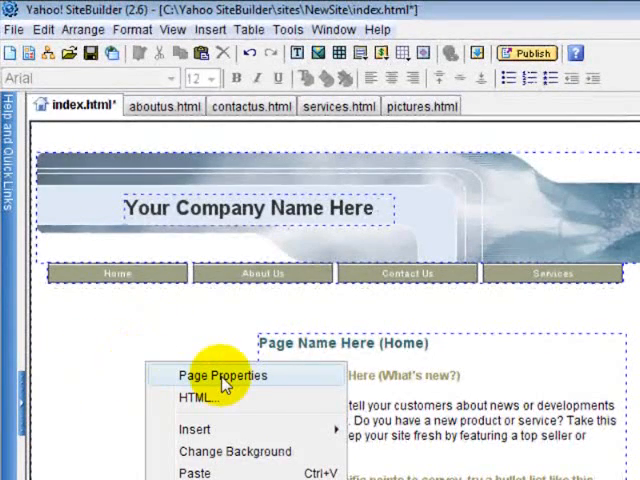
pyautogui.click(222, 376)
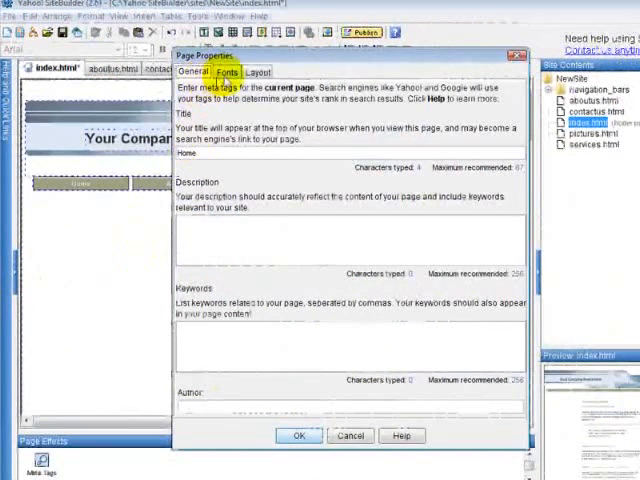
pyautogui.click(258, 72)
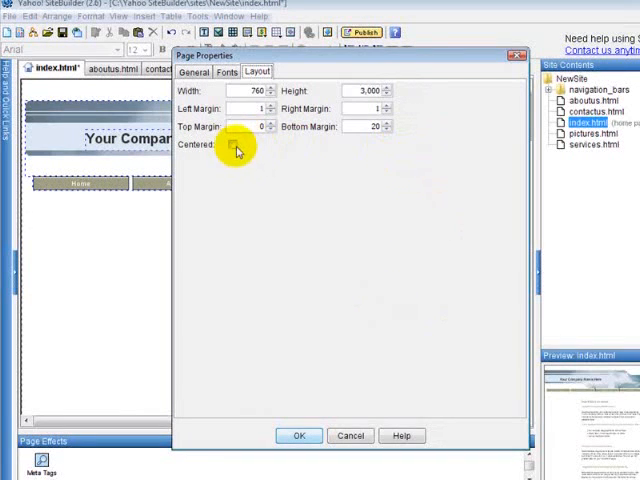
pyautogui.click(232, 144)
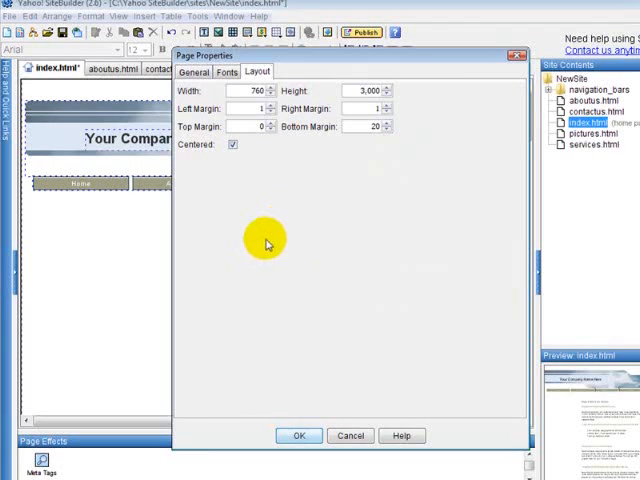
pyautogui.moveTo(258, 238)
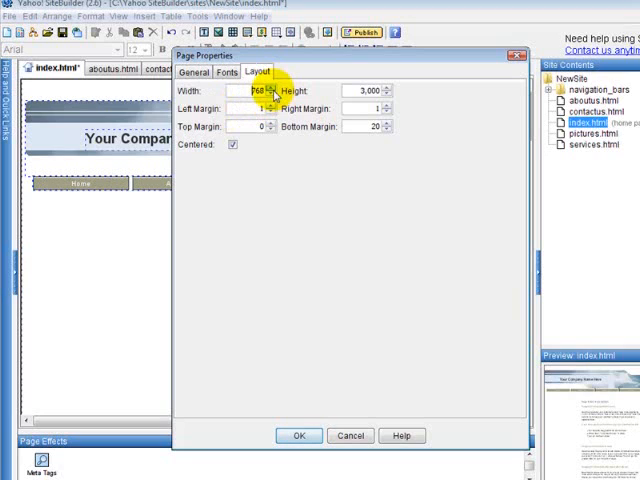
# Change the page Width from 760 to 800 pixels
pyautogui.click(280, 88)
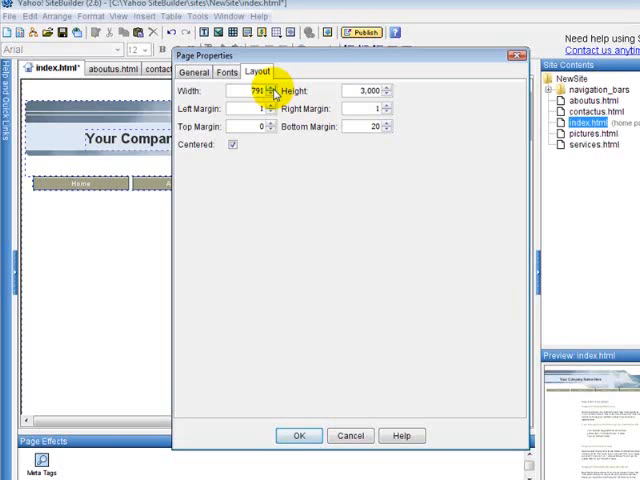
pyautogui.click(284, 86)
pyautogui.write('800')
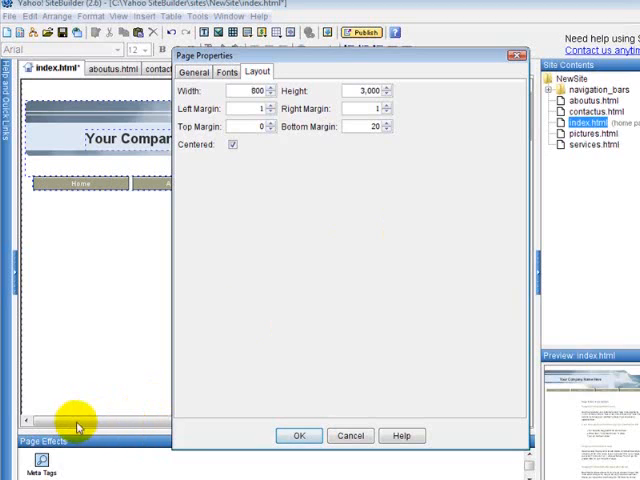
pyautogui.moveTo(328, 276)
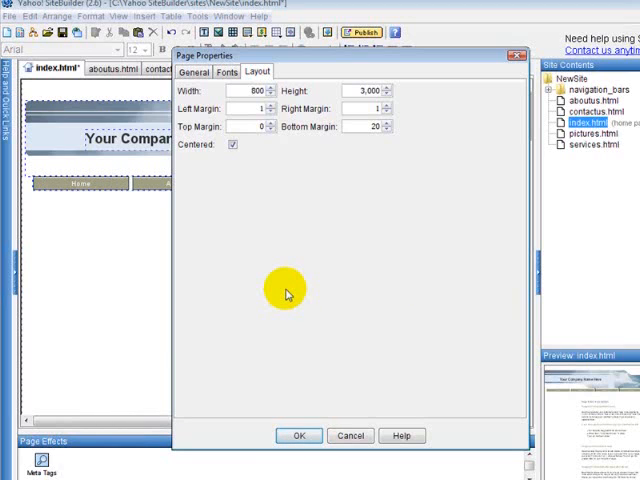
pyautogui.click(262, 92)
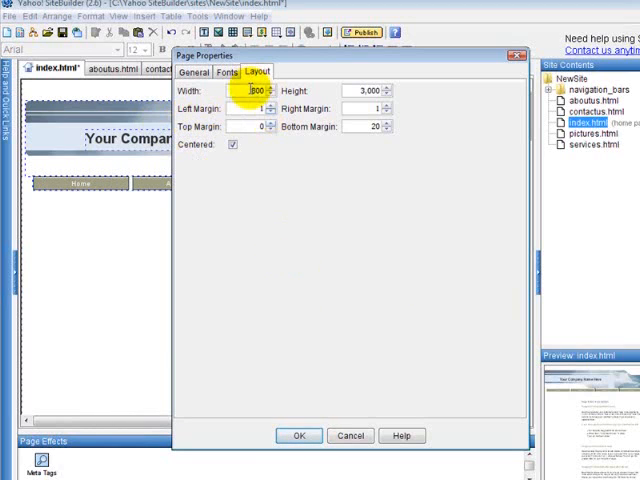
pyautogui.click(298, 436)
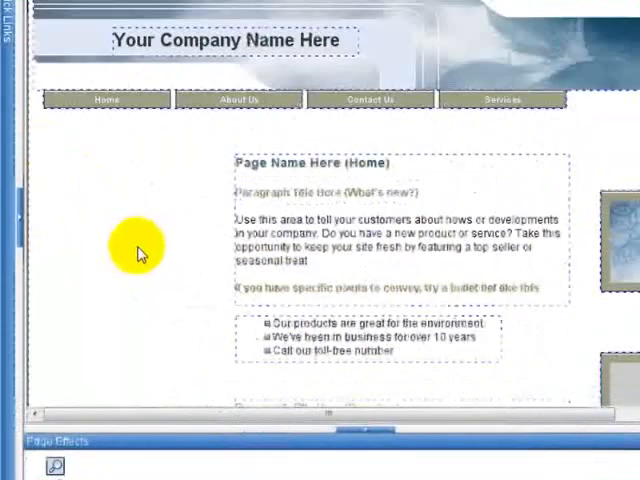
# Scroll through the centred 800-wide page to review its text sections and image placeholders
pyautogui.scroll(-3)
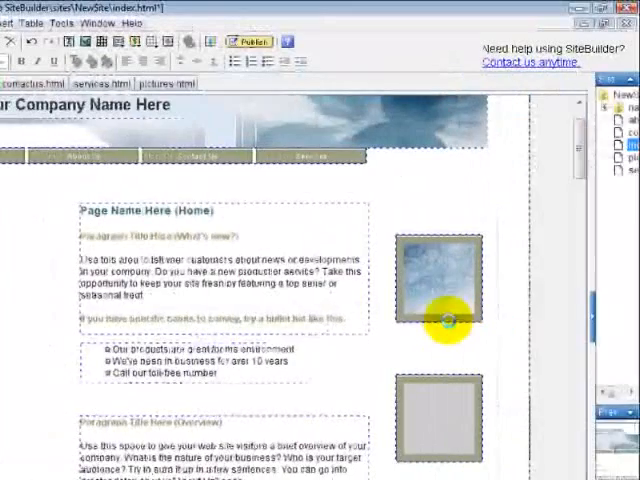
pyautogui.scroll(-3)
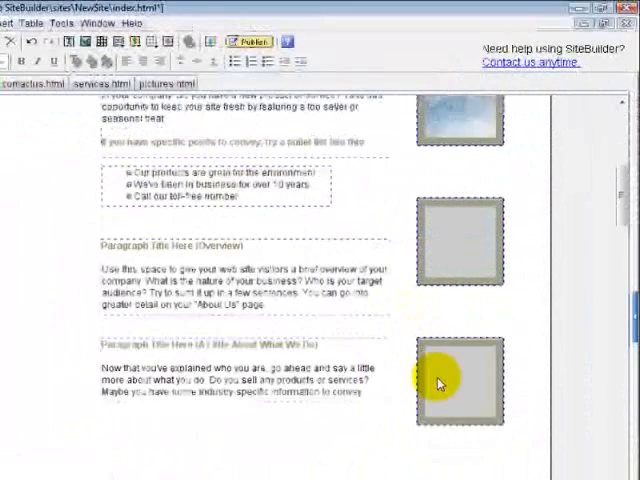
pyautogui.scroll(3)
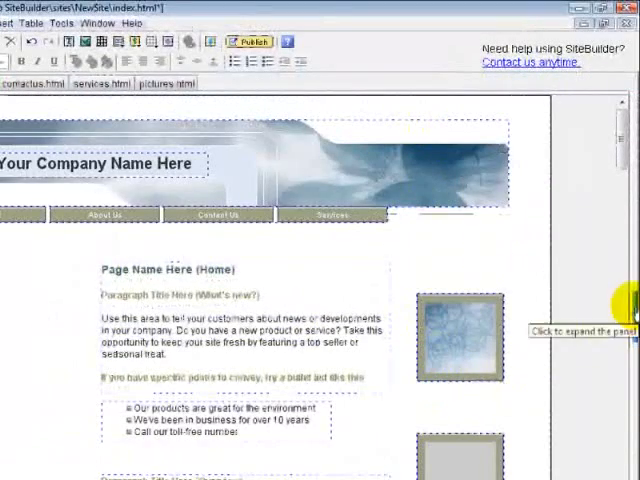